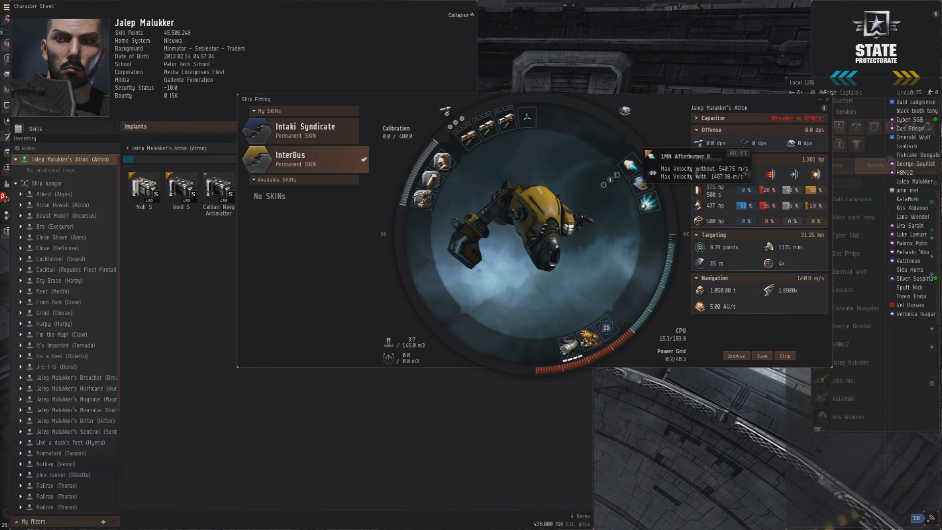
mouse_move(646, 174)
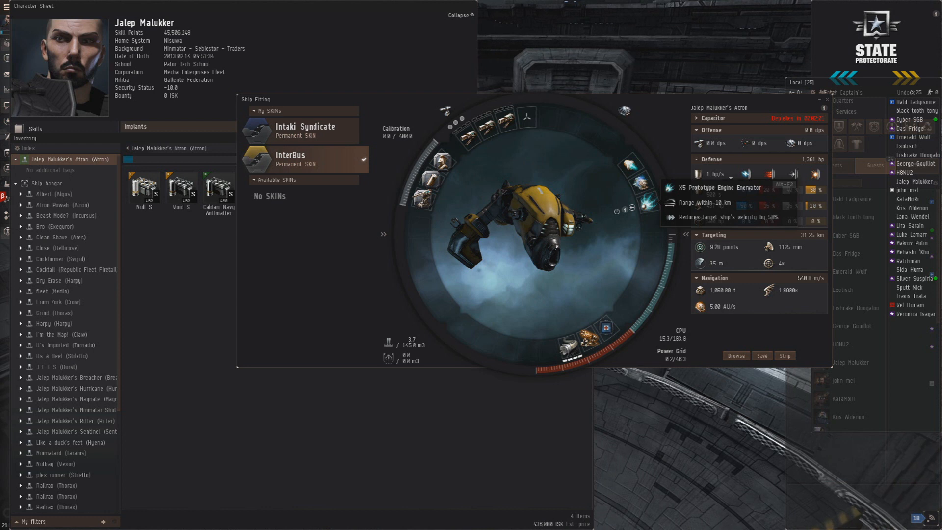
mouse_move(605, 329)
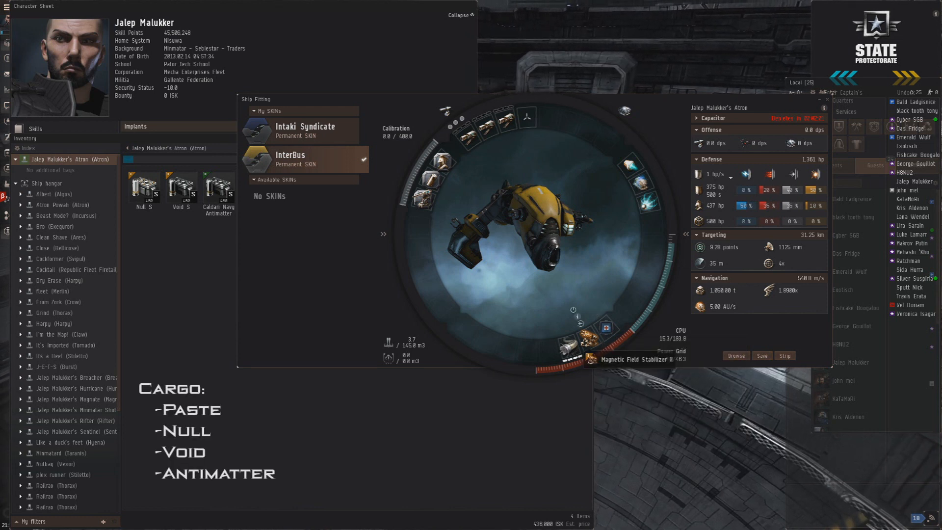
mouse_move(565, 343)
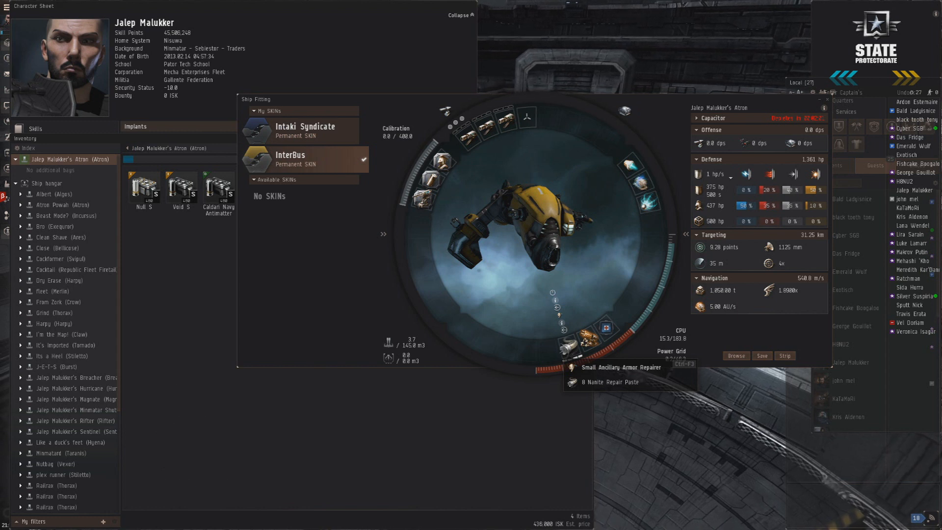
mouse_move(411, 199)
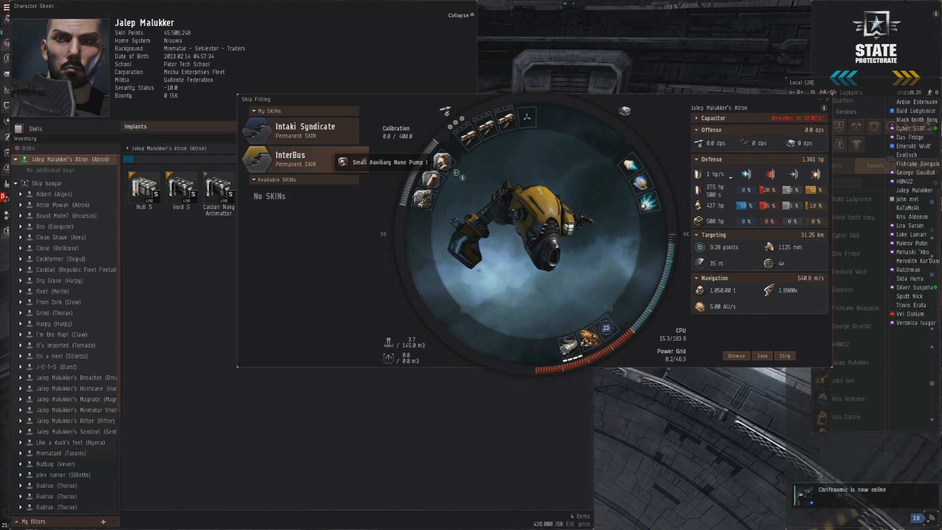
- Take the acceleration gate in, target the Merlin, keep range around 7 km, then close in
left_click(48, 176)
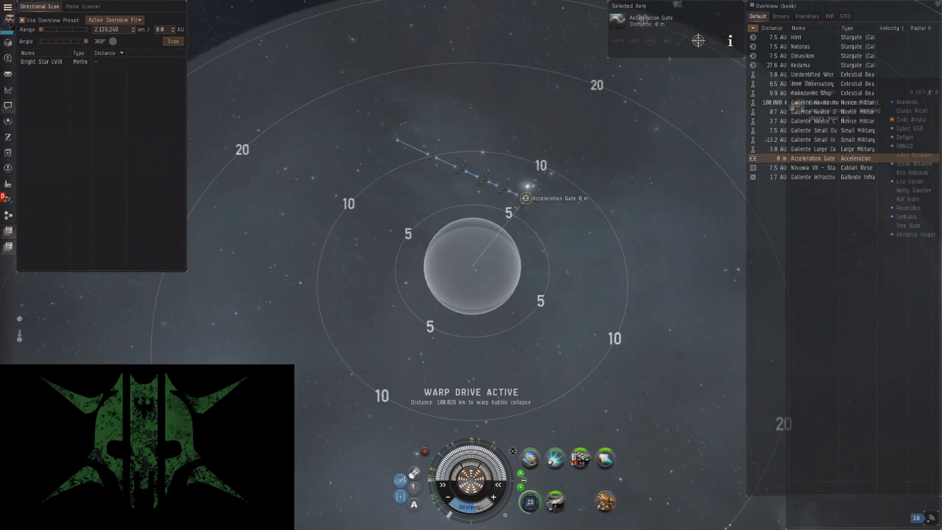
left_click(831, 17)
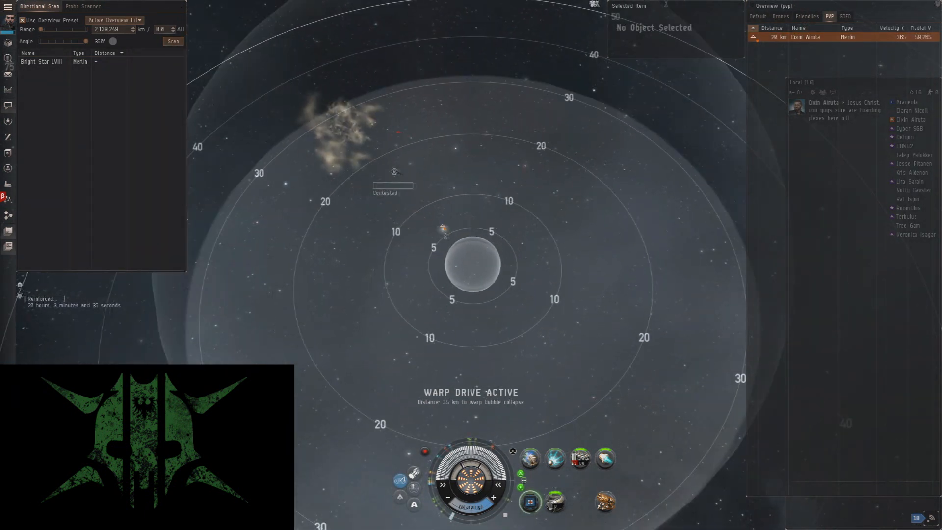
left_click(811, 36)
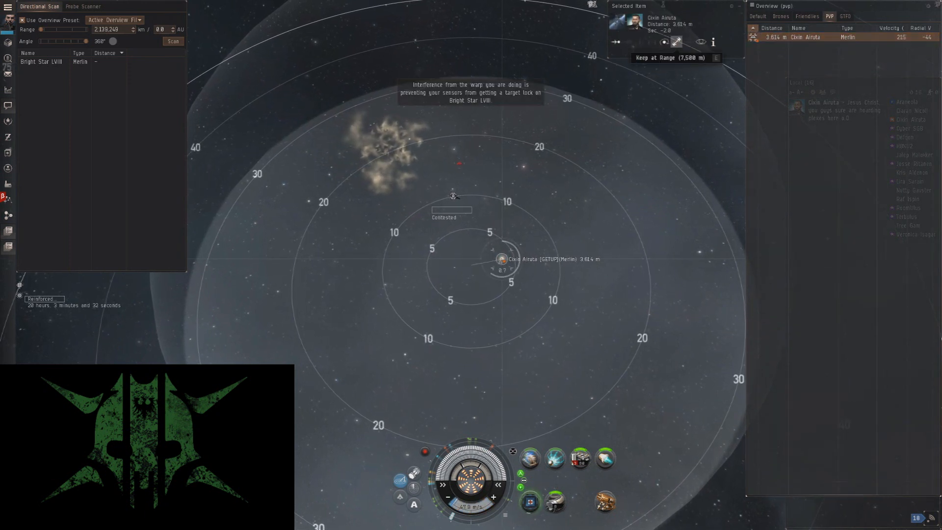
left_click(676, 42)
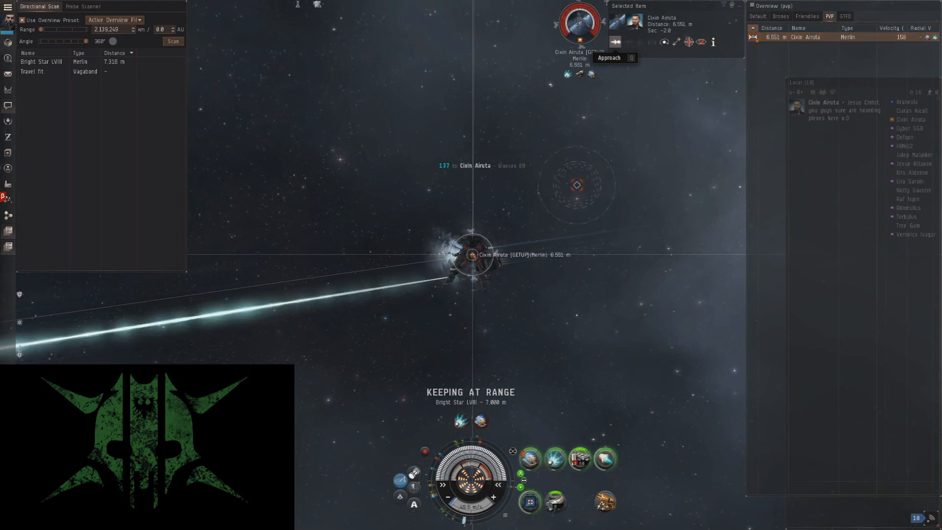
left_click(609, 58)
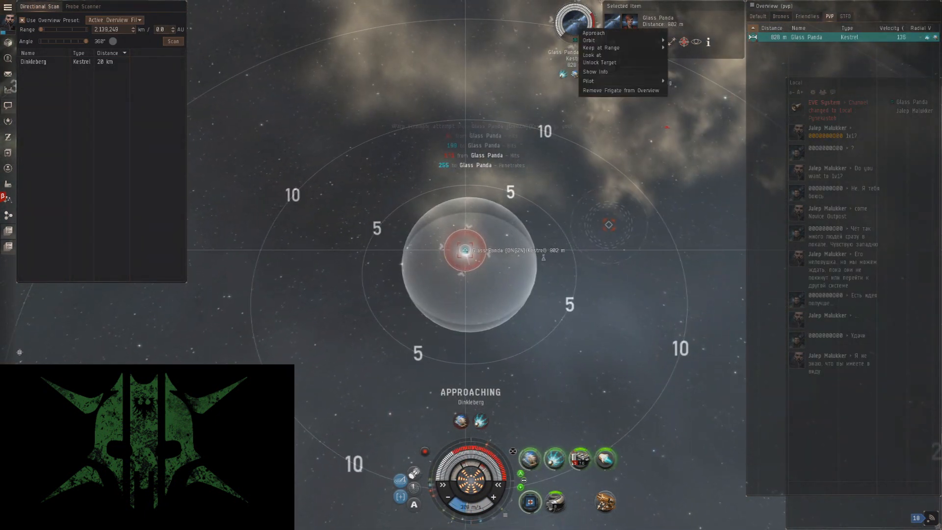
- Approach the hostile Kestrel from the Selected Item menu
left_click(601, 47)
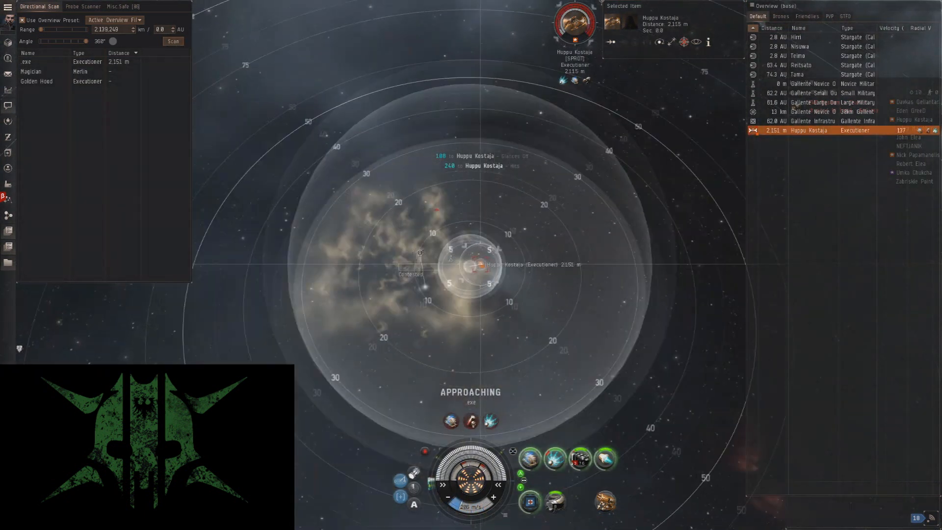
- Lock the Executioner and start attacking it while approaching
left_click(830, 17)
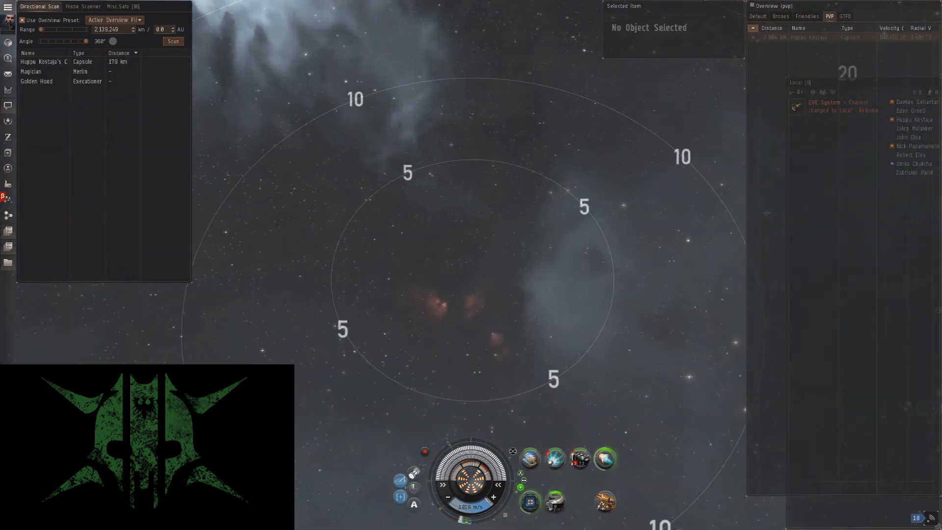
- Reload the blaster group with Caldari Navy Antimatter Charge S
left_click(173, 41)
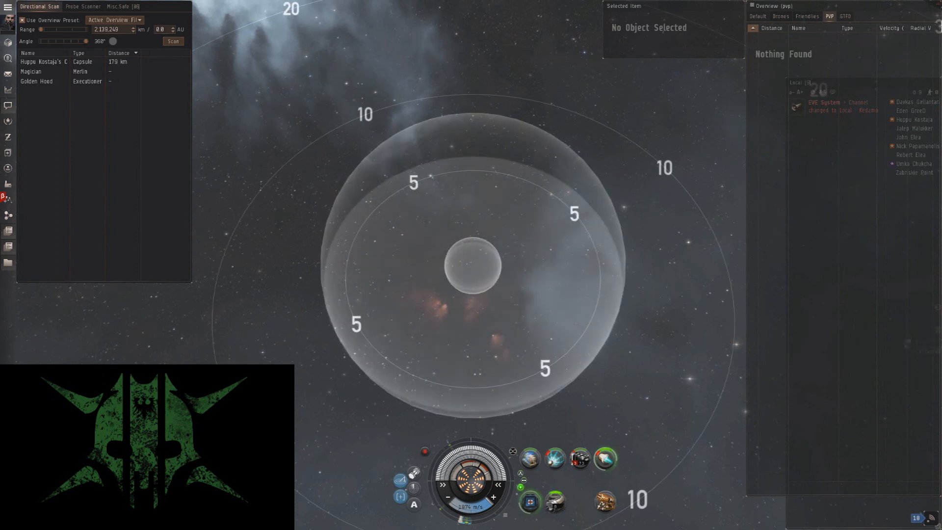
right_click(578, 459)
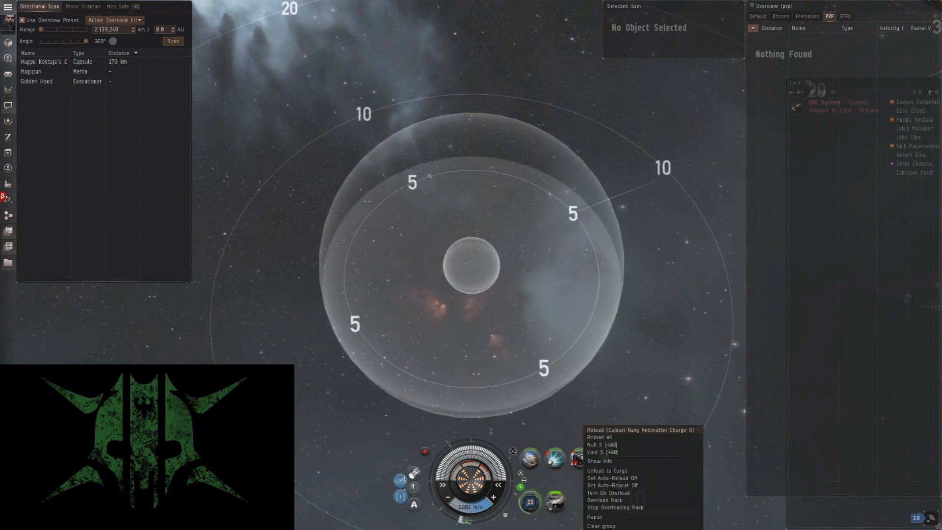
left_click(622, 429)
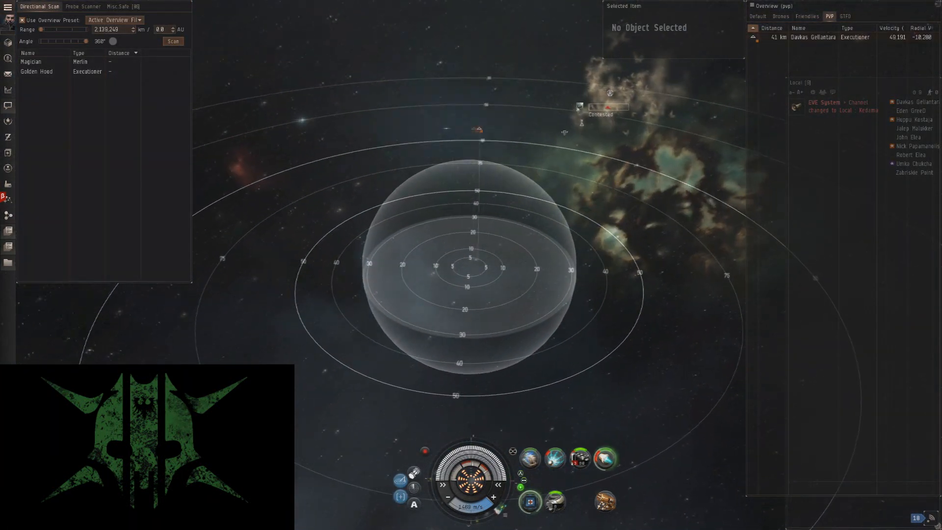
- Select and approach the Executioner, then keep at close range for the warp scramble
left_click(814, 36)
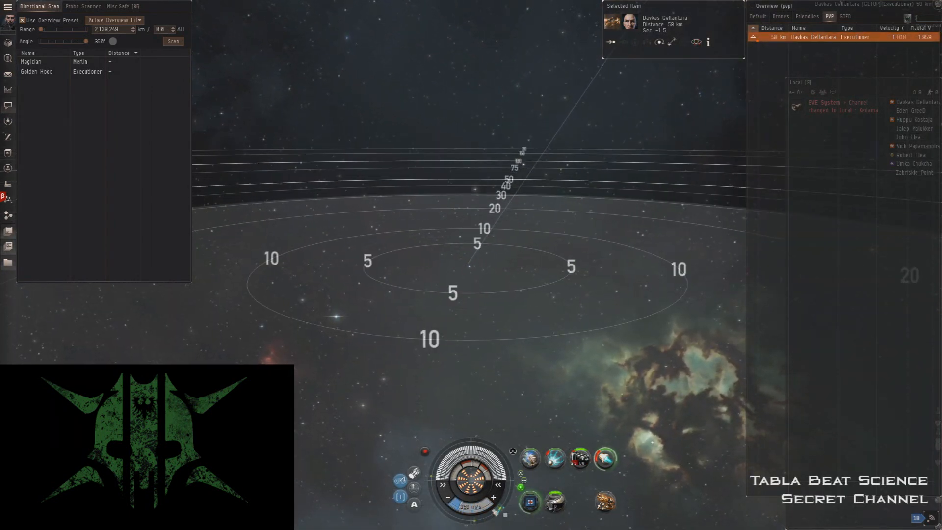
right_click(815, 36)
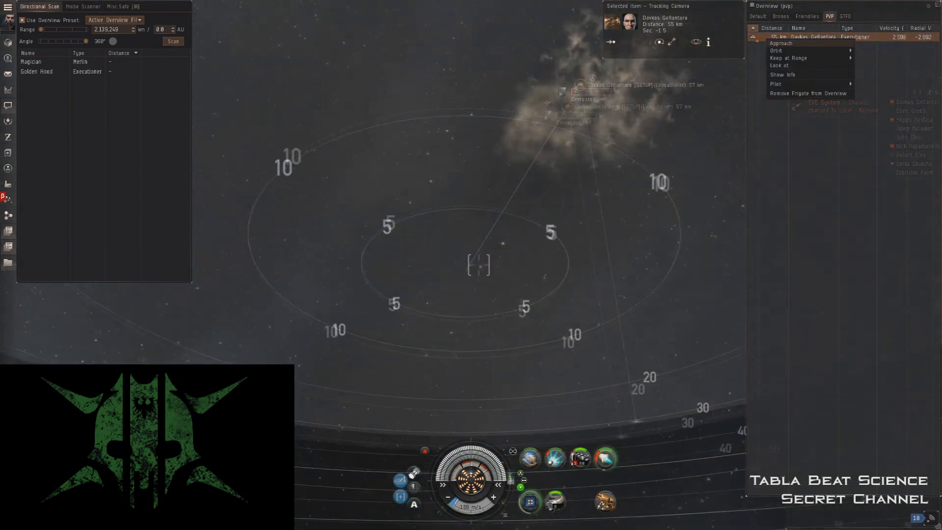
left_click(781, 42)
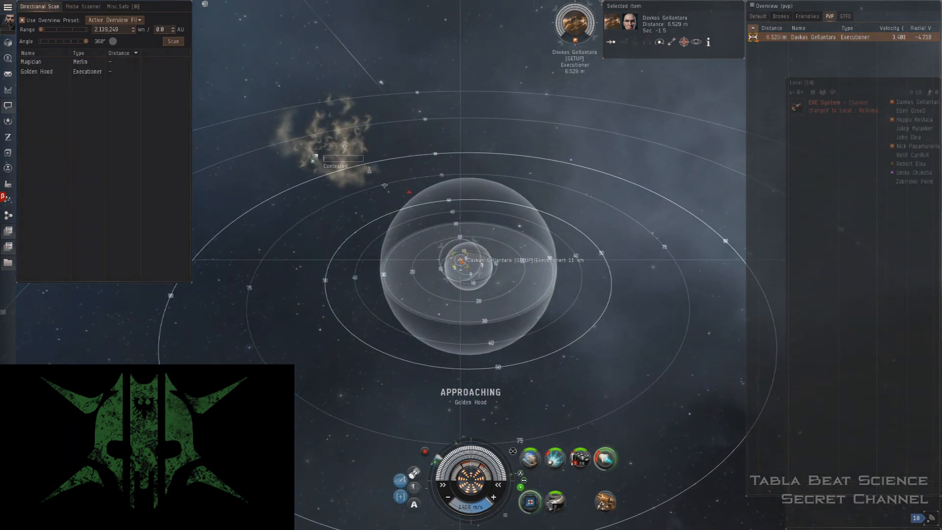
right_click(574, 24)
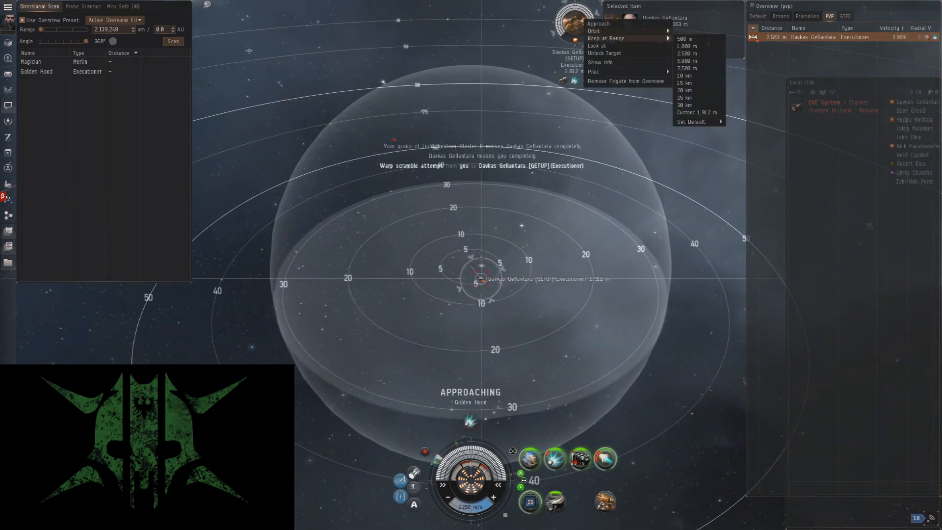
left_click(684, 39)
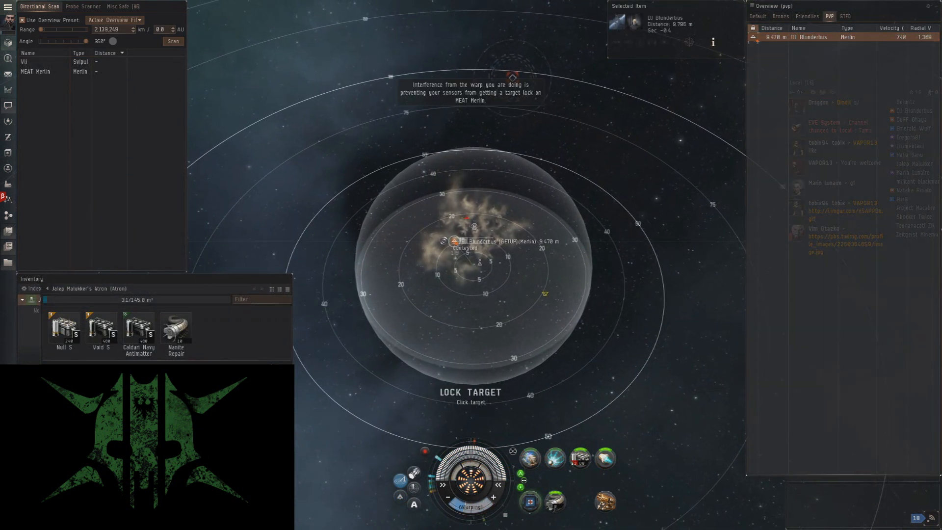
- Attempt a target lock on the Merlin during warp-in
left_click(676, 42)
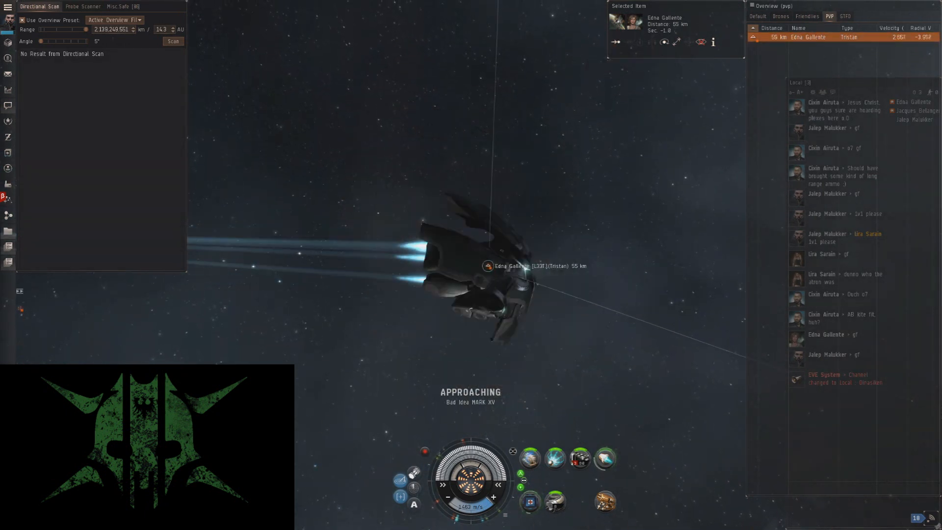
- Check the Tristan's Hobgoblin drones, then keep the Tristan at 500 m and fire on it
left_click(780, 17)
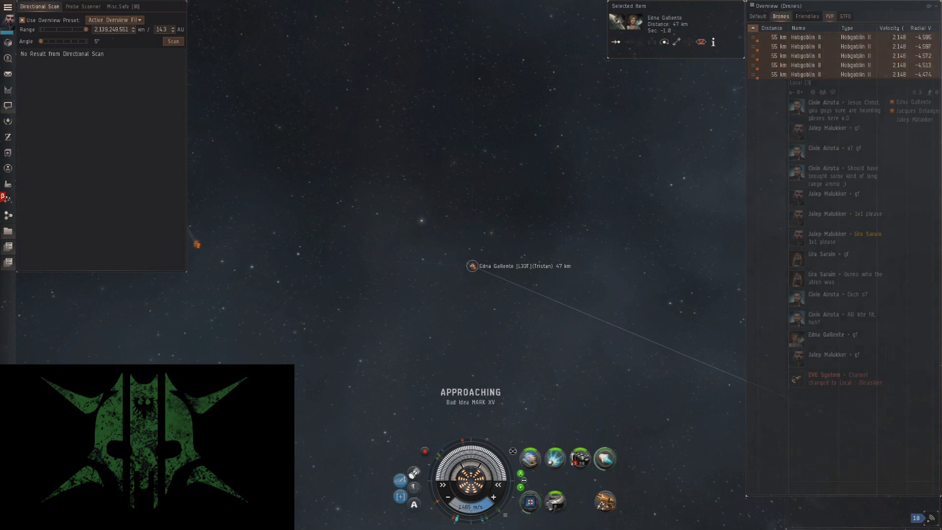
left_click(757, 17)
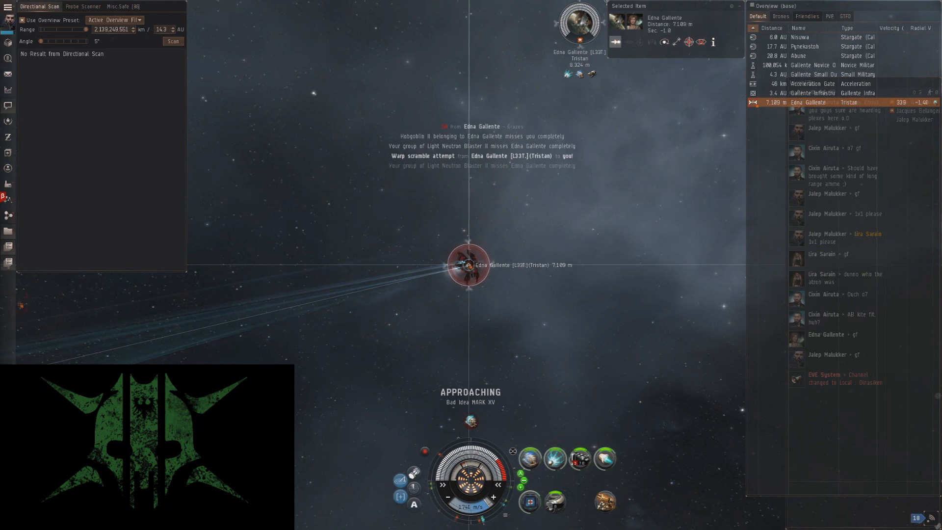
right_click(664, 17)
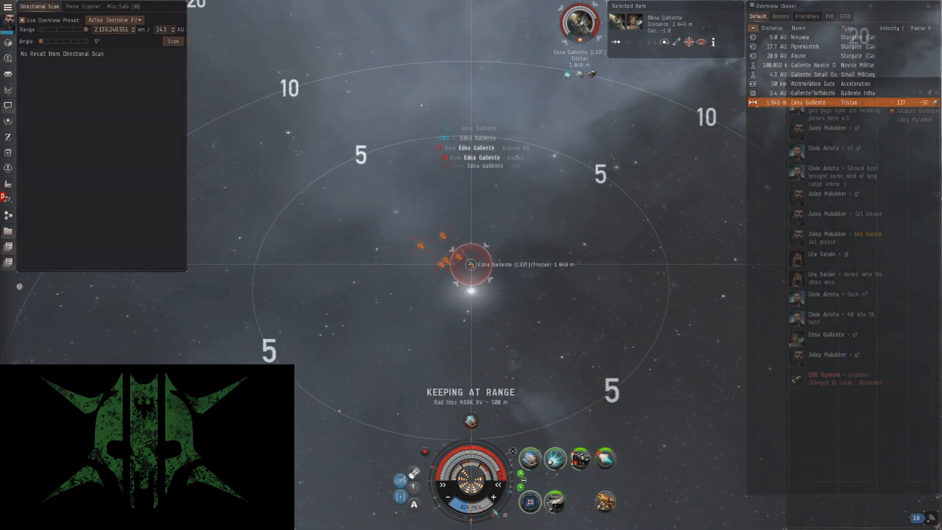
left_click(829, 17)
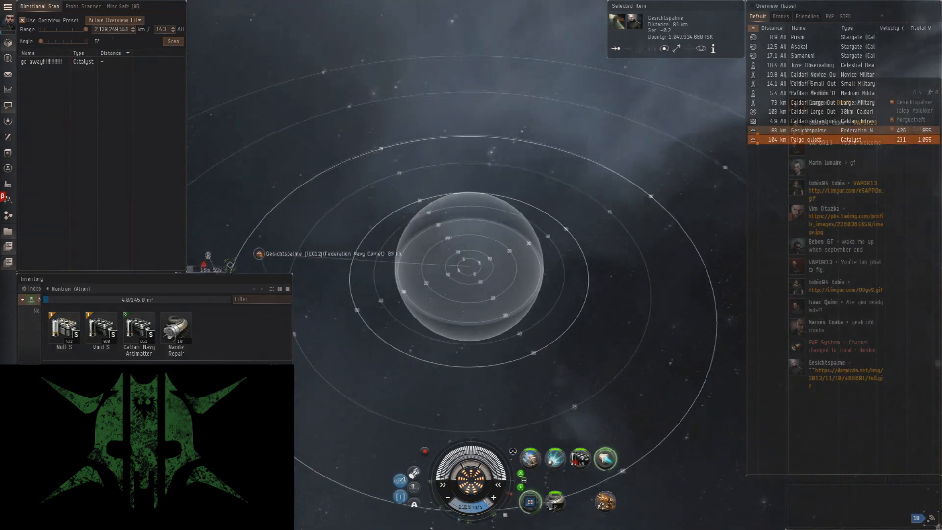
- Scan, approach the Federation Navy Comet, and engage it with blasters and Hobgoblin II drones
left_click(173, 41)
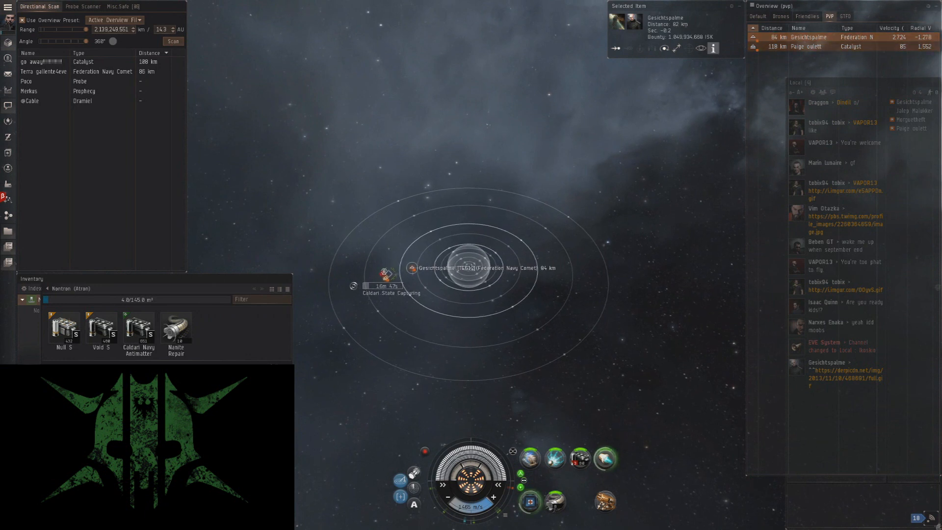
left_click(700, 48)
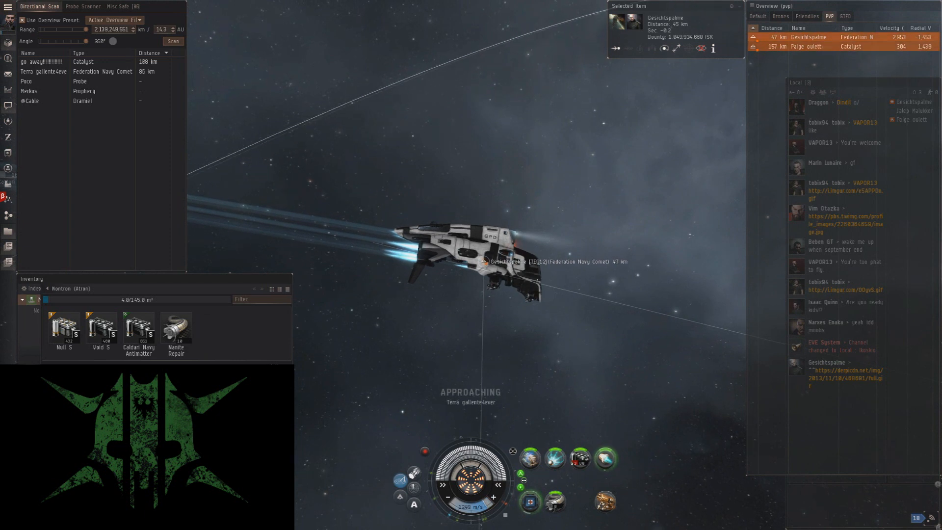
mouse_move(665, 48)
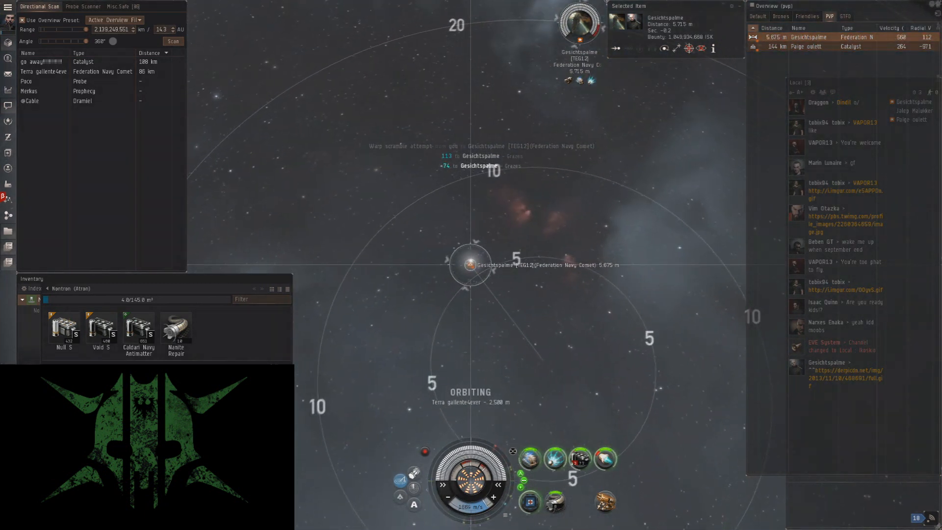
left_click(780, 17)
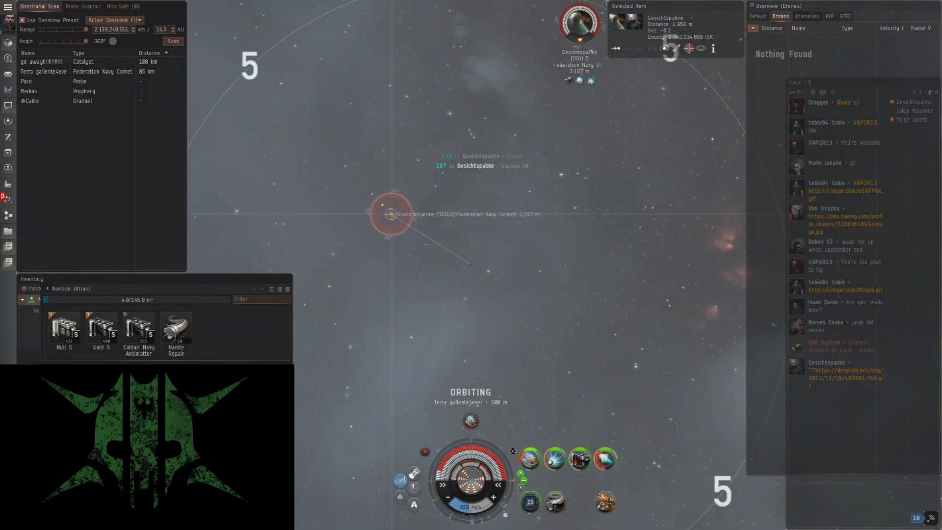
left_click(830, 17)
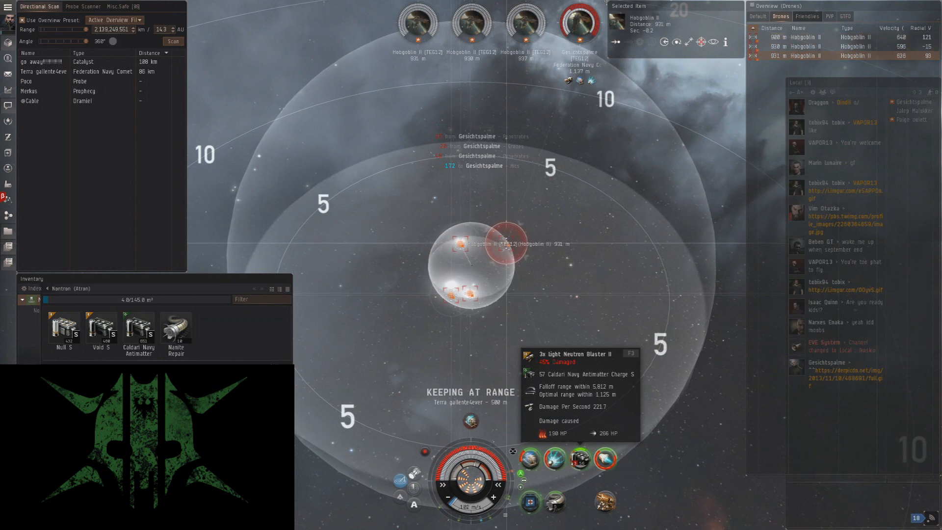
left_click(831, 17)
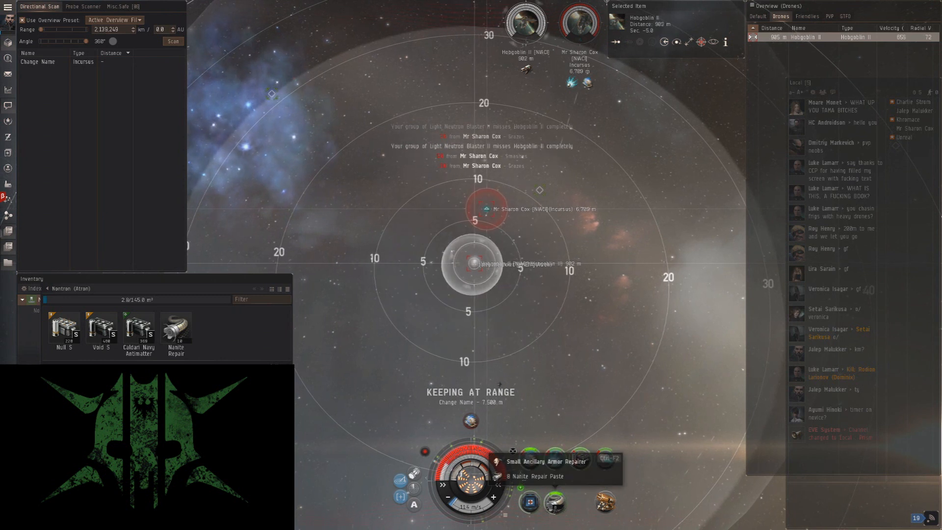
- Swap blaster ammunition mid-fight and keep firing on the Incursus at 7,500 m
right_click(554, 458)
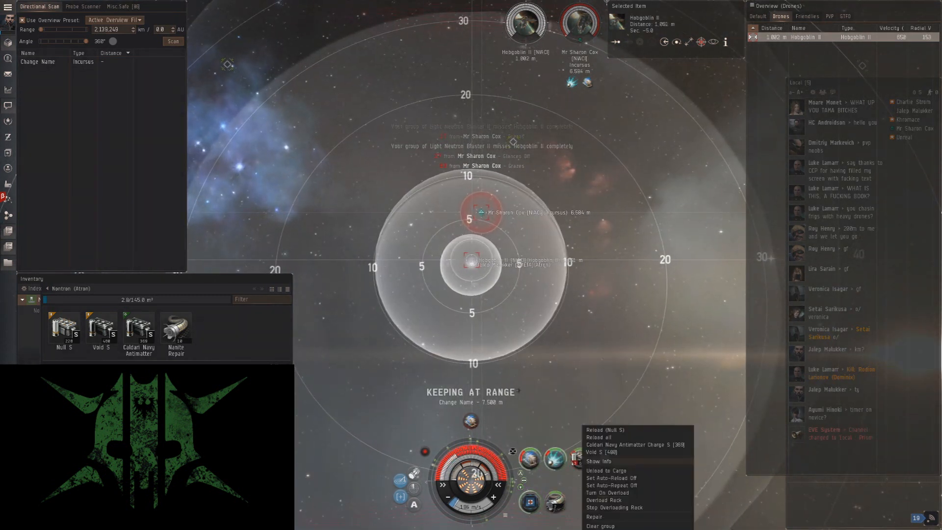
left_click(605, 429)
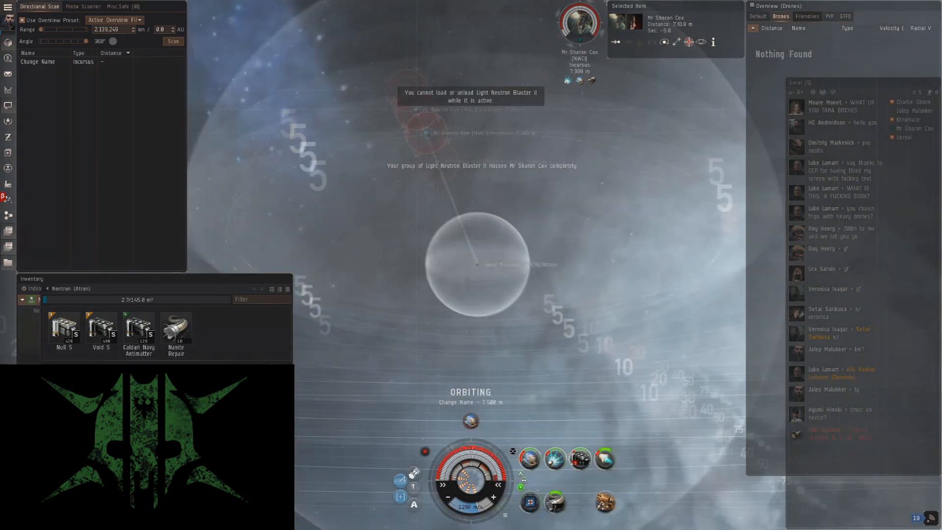
right_click(579, 459)
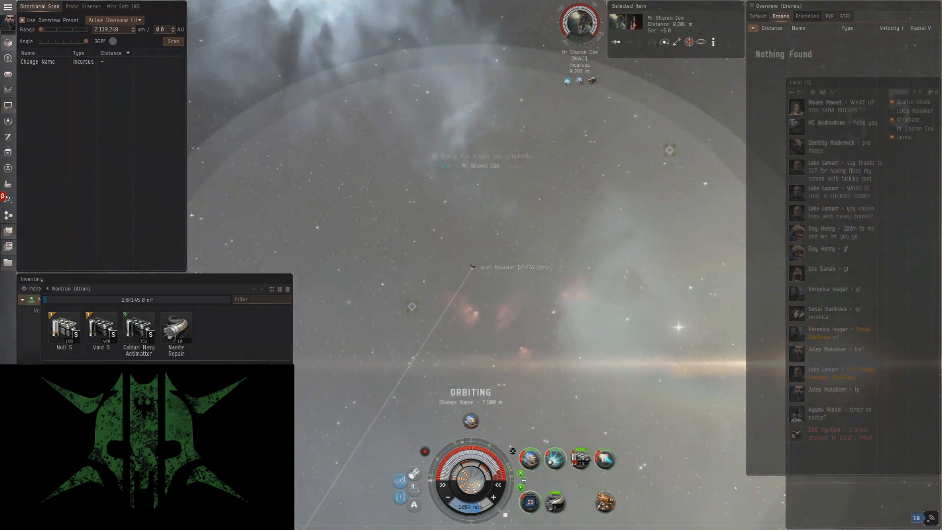
left_click(173, 41)
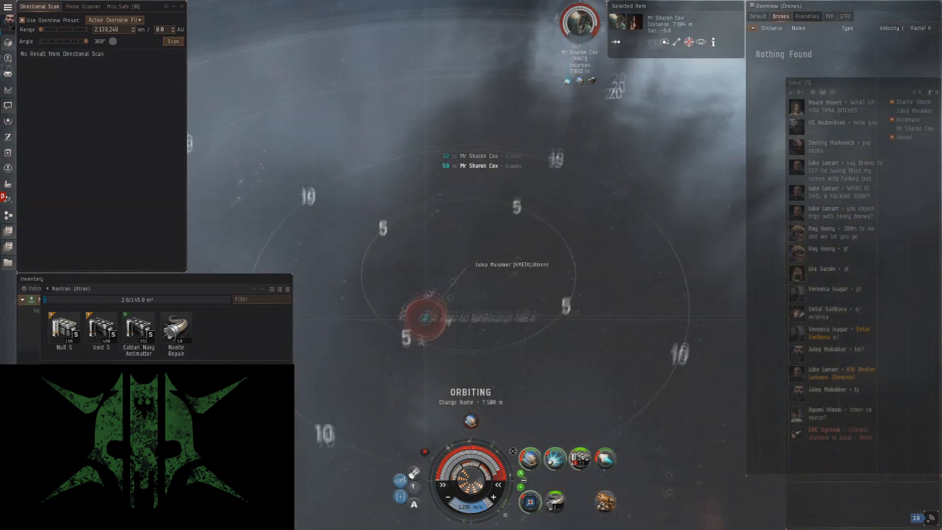
left_click(830, 16)
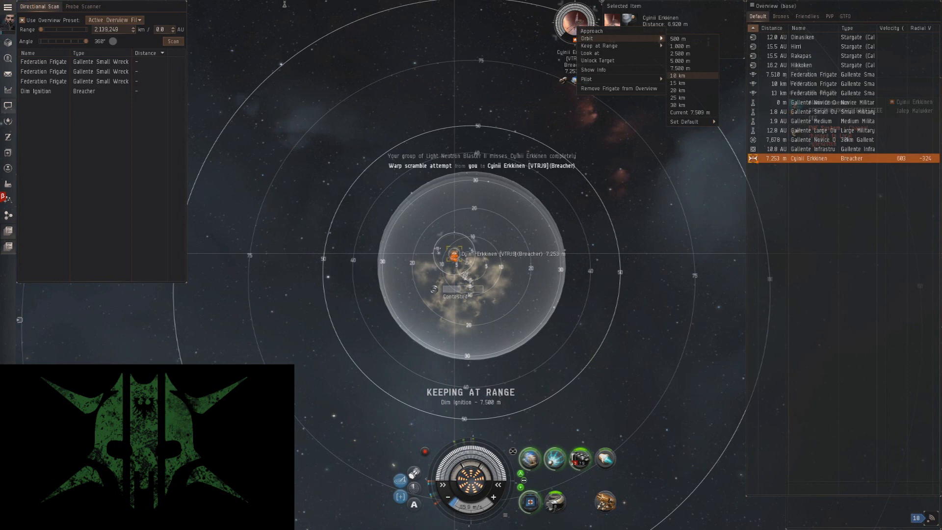
- Orbit the scrambled Breacher at 10 km
left_click(780, 16)
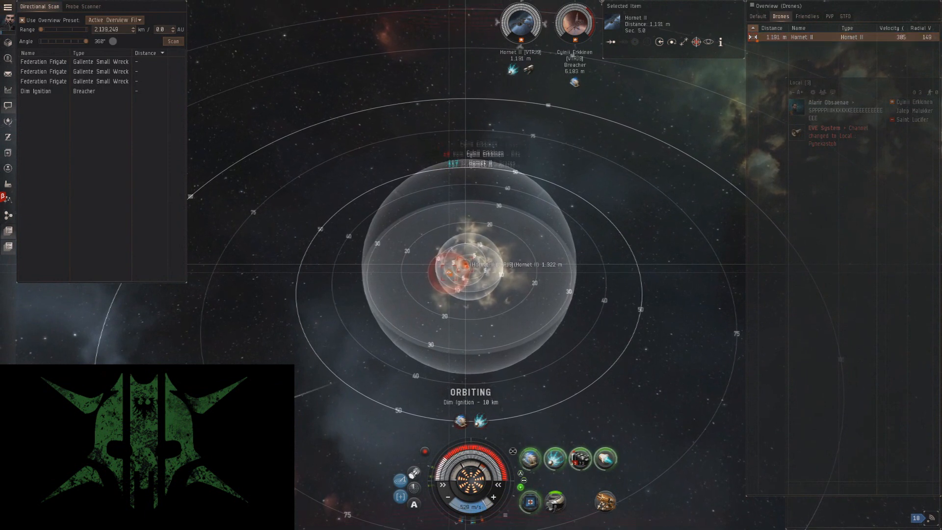
scroll("down", 3)
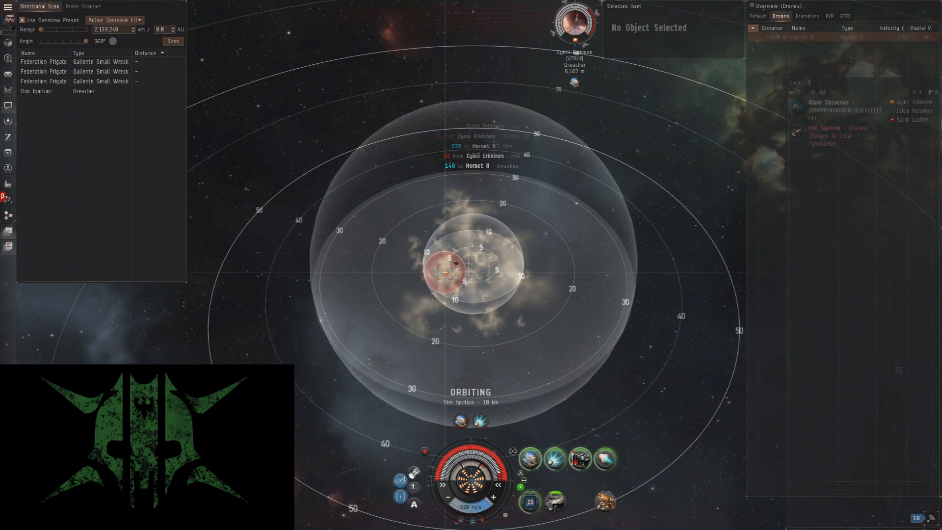
- Tighten orbit on the Breacher with guns active and bring up the blaster reload options
left_click(446, 272)
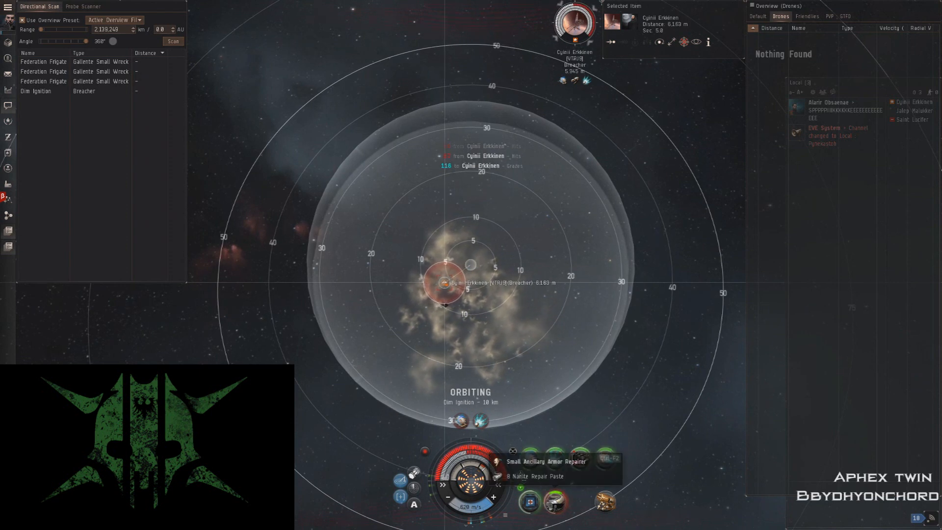
scroll("up", 3)
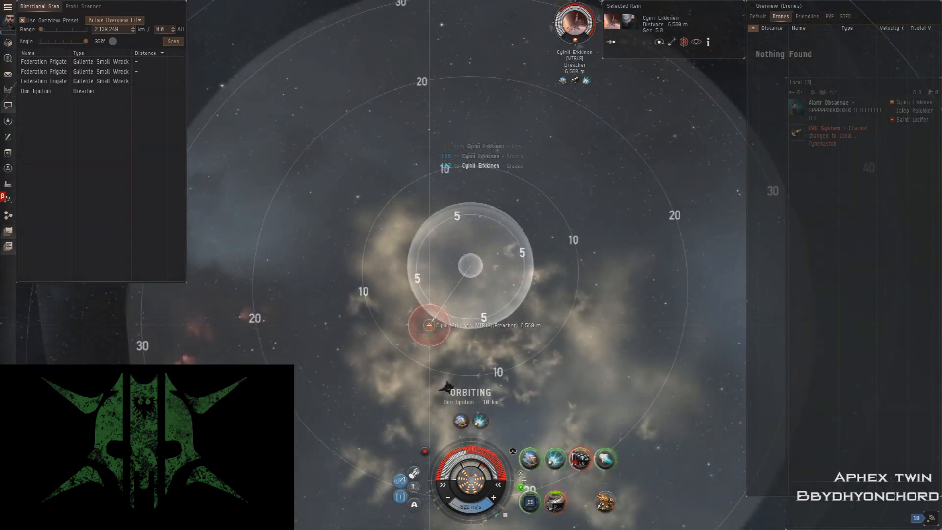
right_click(578, 458)
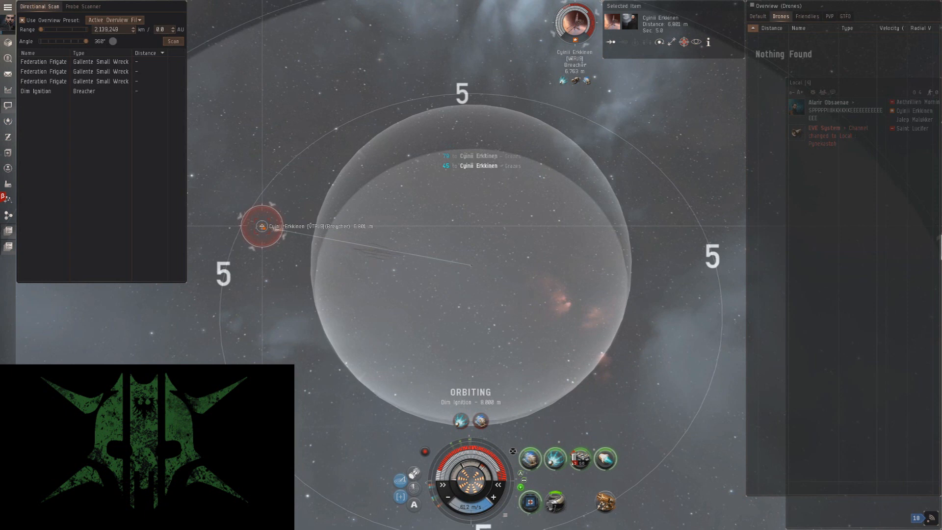
right_click(579, 458)
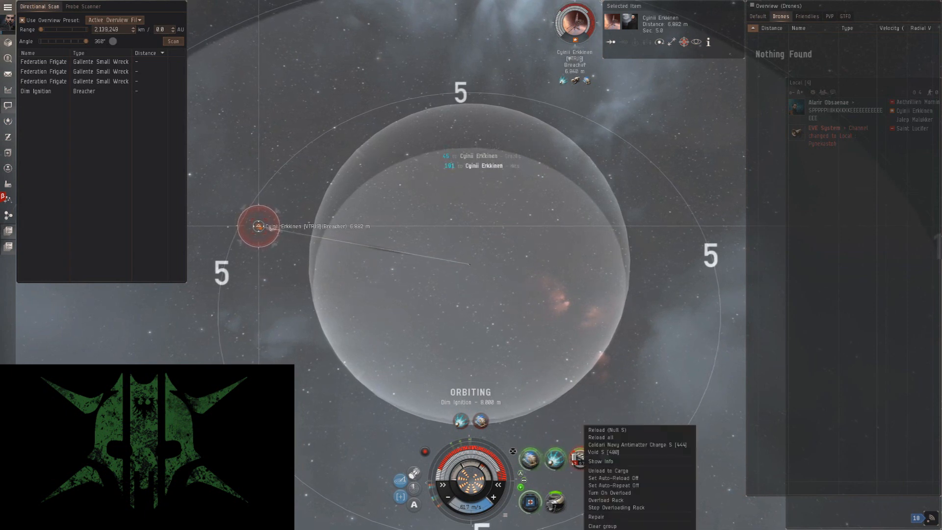